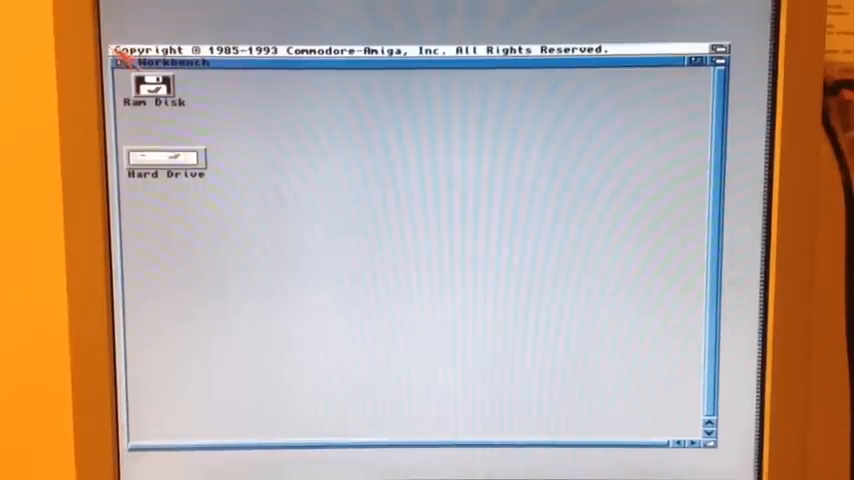
- Open the Hard Drive and its Utilities drawer to reveal MultiView and Clock
{"action": "double_click", "coordinate": [163, 160]}
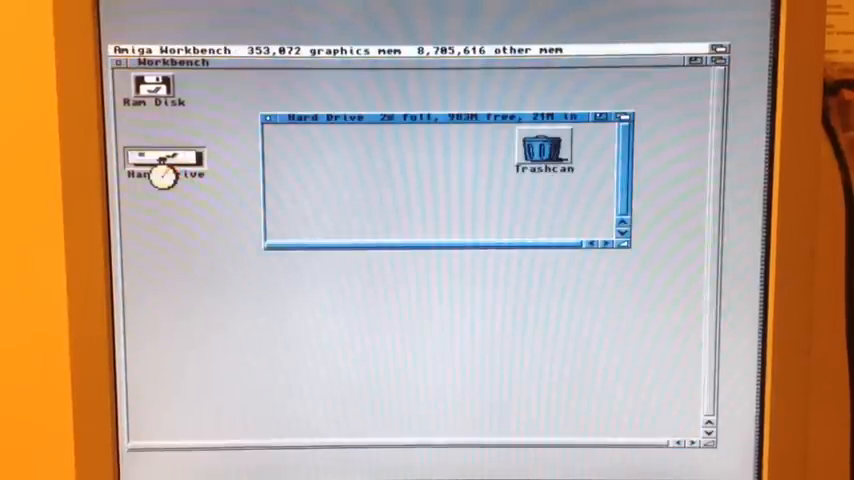
{"action": "double_click", "coordinate": [160, 170]}
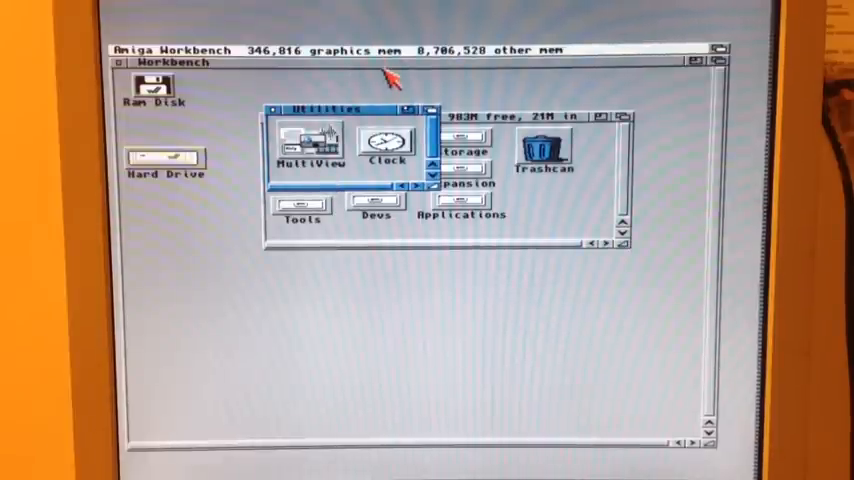
{"action": "mouse_move", "coordinate": [393, 77]}
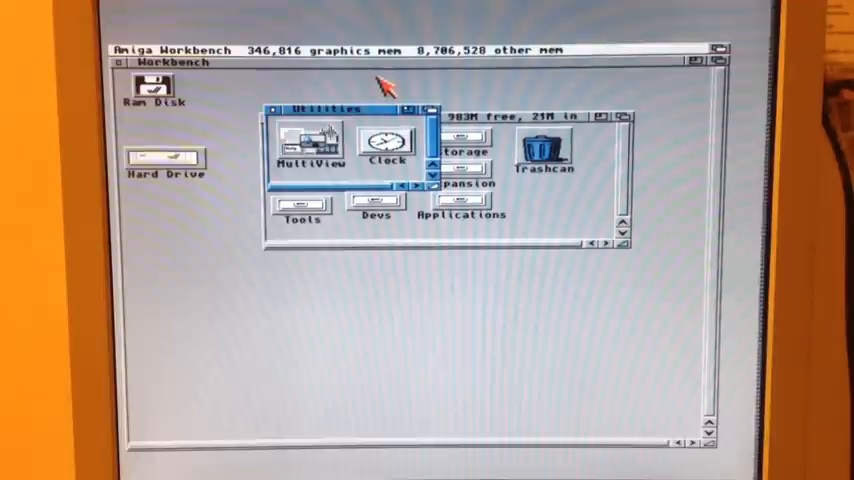
- Select and launch the Clock utility from the Utilities drawer
{"action": "left_click", "coordinate": [388, 143]}
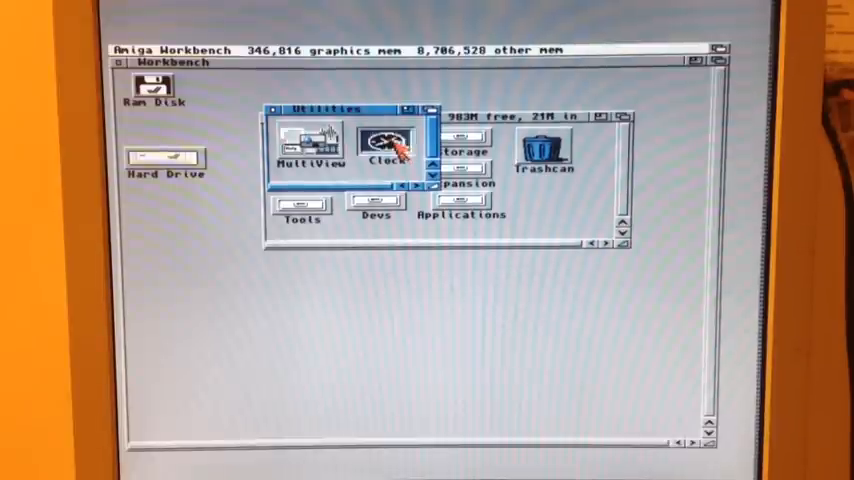
{"action": "double_click", "coordinate": [386, 145]}
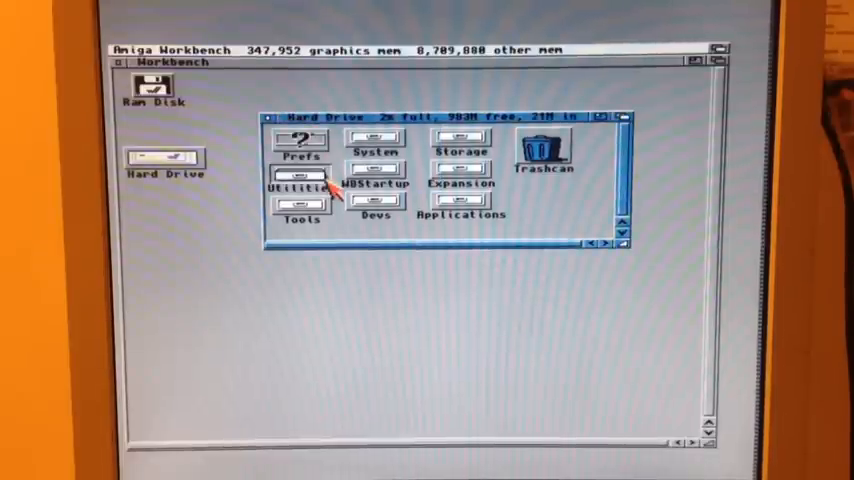
{"action": "double_click", "coordinate": [297, 177]}
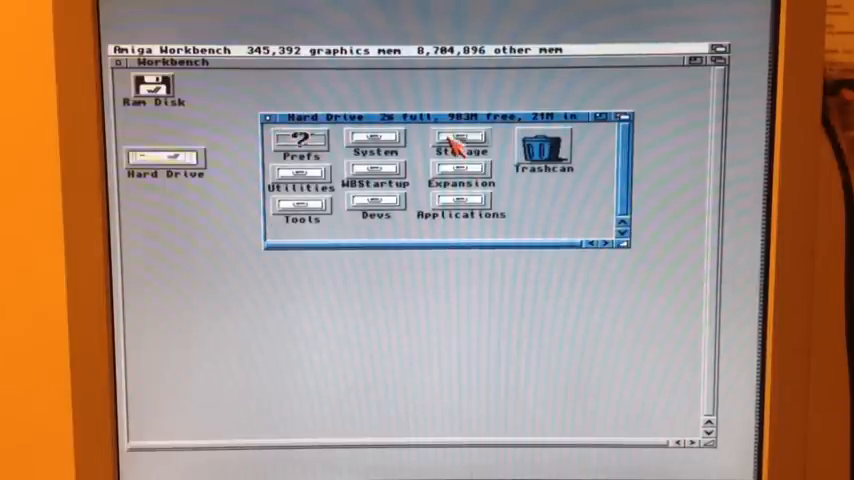
{"action": "double_click", "coordinate": [459, 140]}
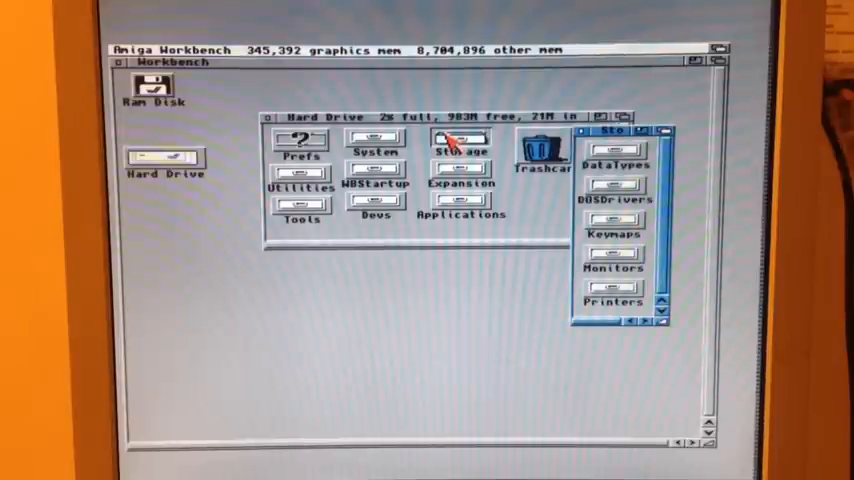
{"action": "mouse_move", "coordinate": [295, 150]}
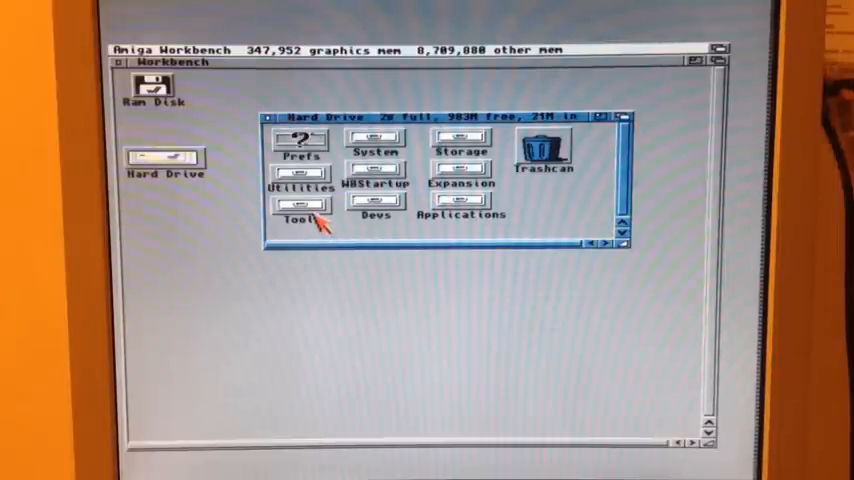
{"action": "double_click", "coordinate": [293, 203]}
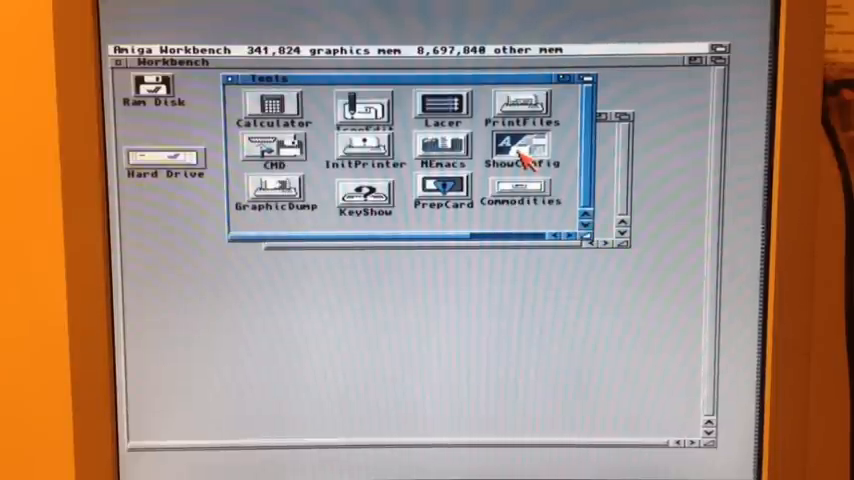
{"action": "double_click", "coordinate": [522, 145]}
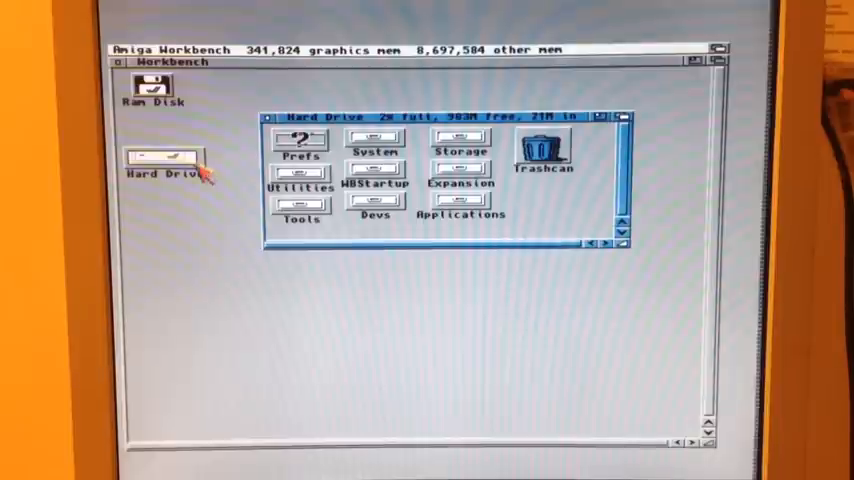
- In Prefs > Locale, set the country to Canada, seven hours from GMT, and apply
{"action": "left_click", "coordinate": [298, 140]}
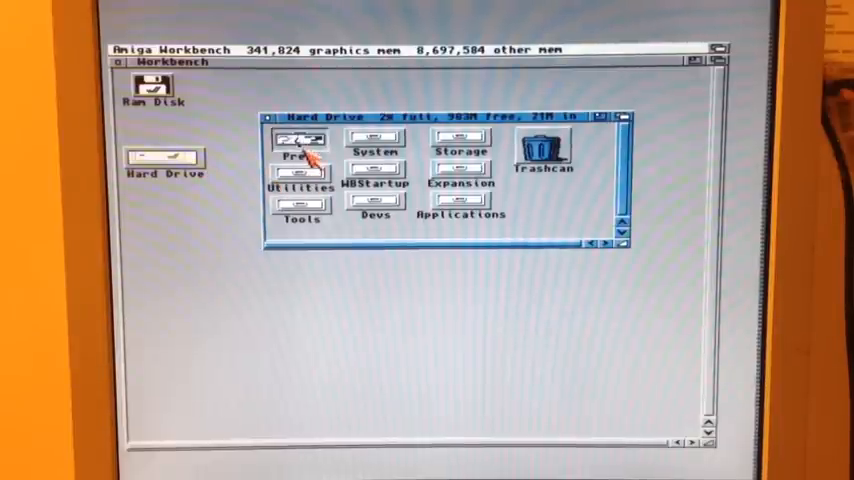
{"action": "double_click", "coordinate": [300, 140]}
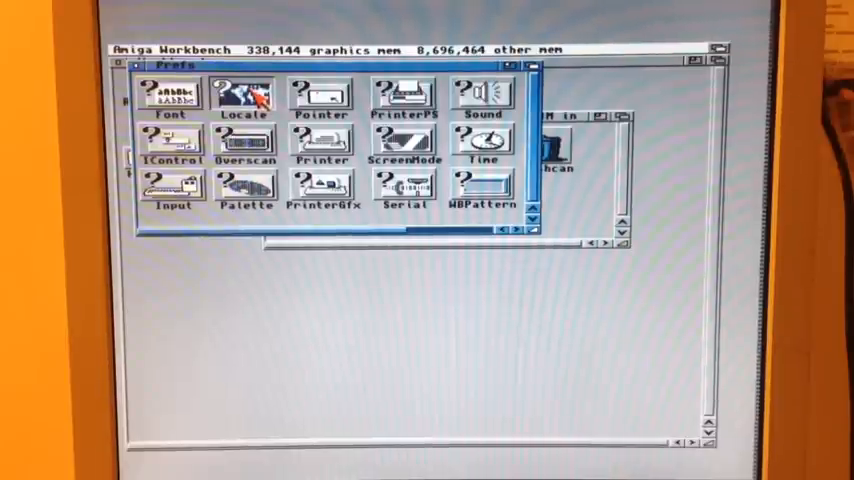
{"action": "double_click", "coordinate": [238, 95]}
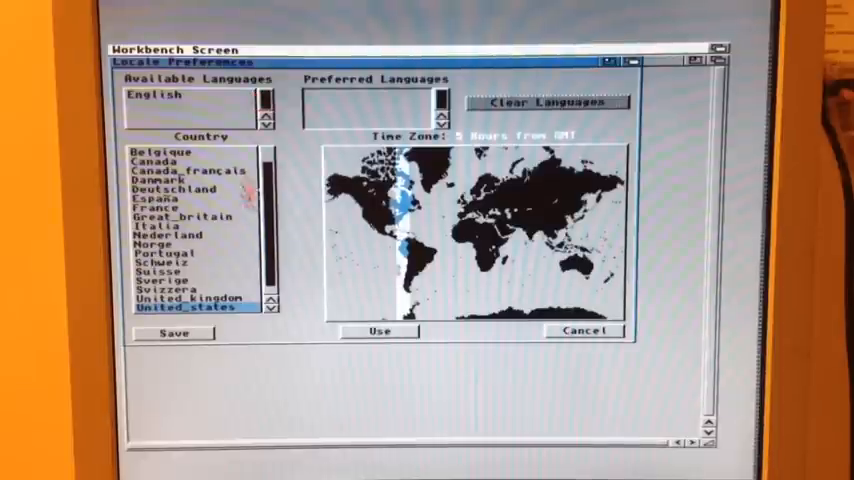
{"action": "left_click", "coordinate": [160, 160]}
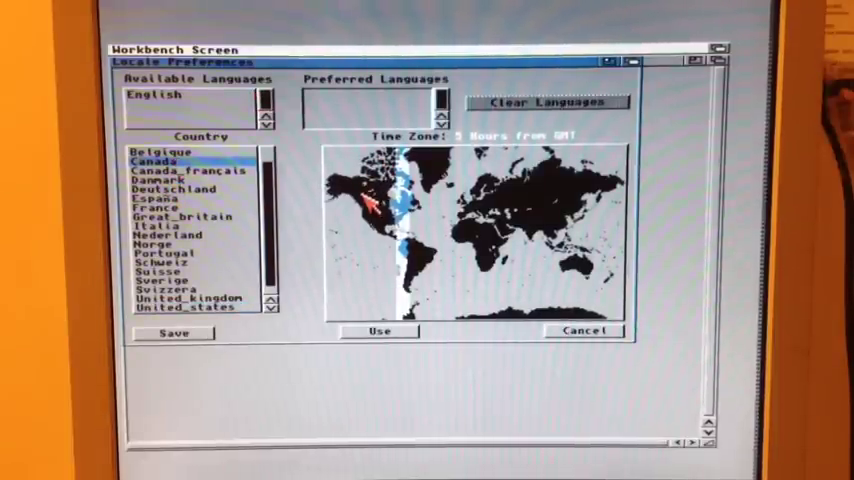
{"action": "left_click", "coordinate": [370, 215]}
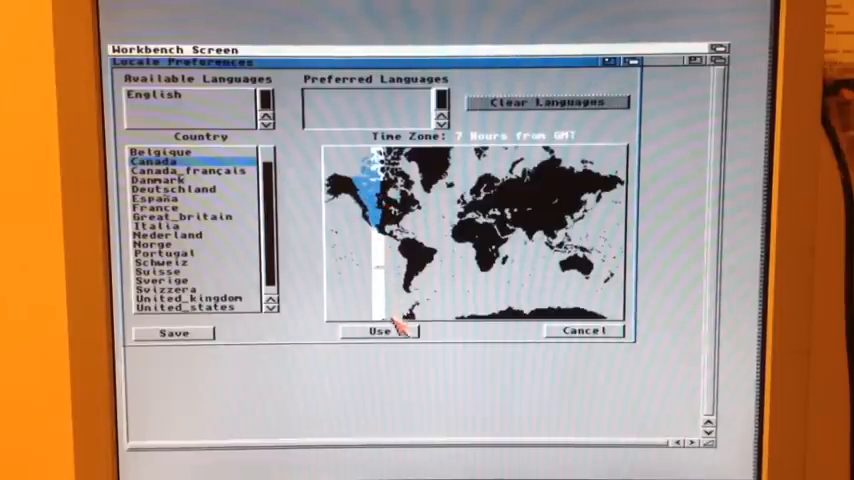
{"action": "left_click", "coordinate": [380, 330]}
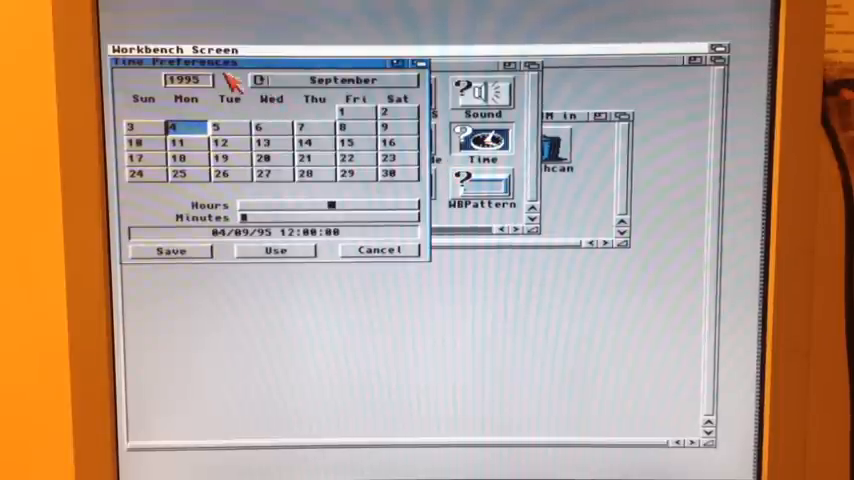
- Set the clock to 28 December 2013, 11:00, then reopen the Hard Drive and Prefs drawer
{"action": "left_click", "coordinate": [261, 81]}
{"action": "type", "text": "2013"}
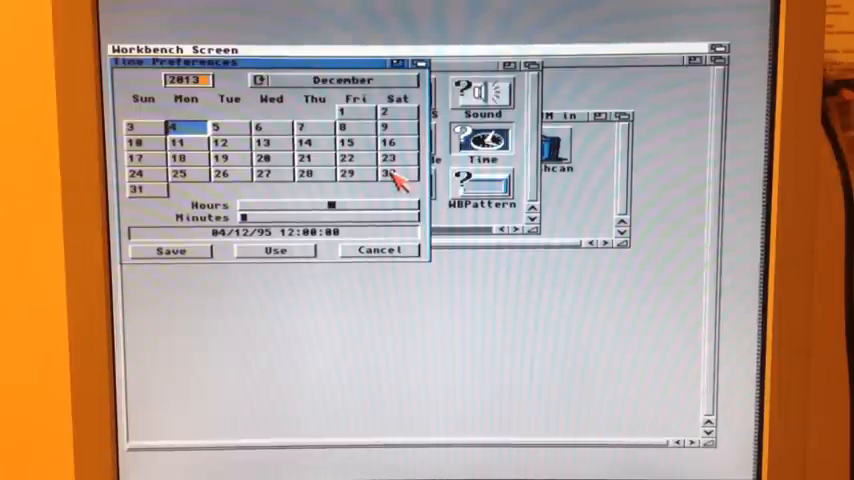
{"action": "left_click", "coordinate": [349, 174]}
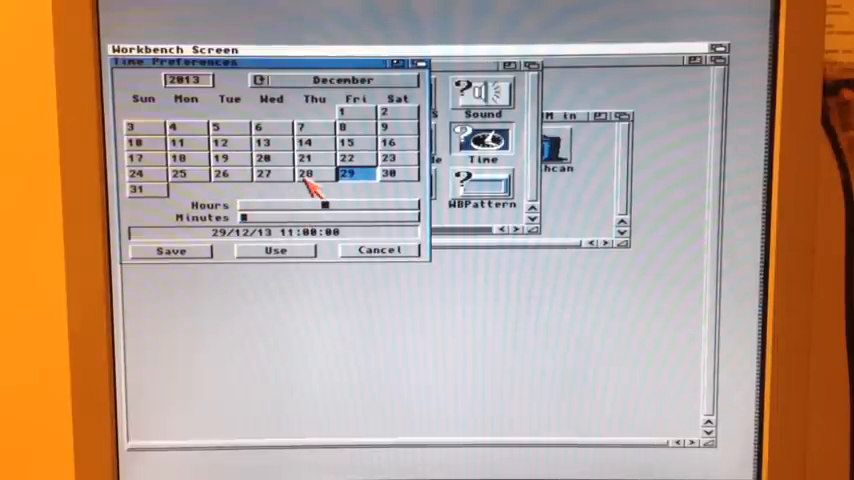
{"action": "left_click", "coordinate": [312, 174]}
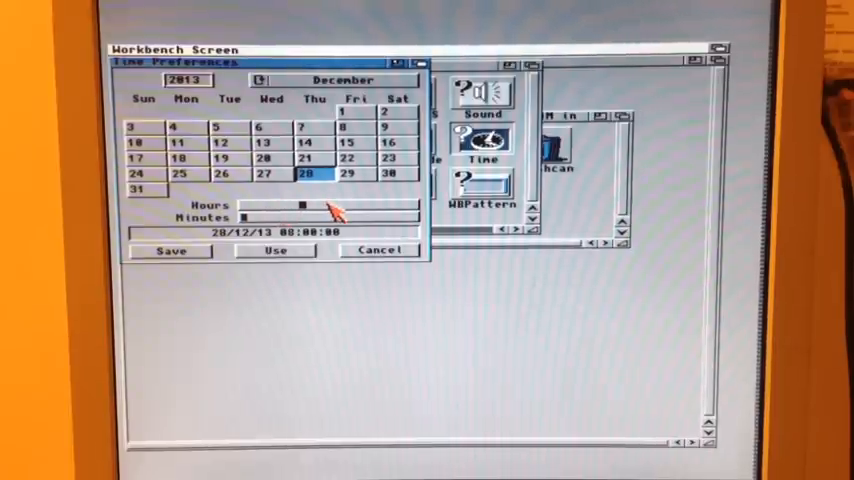
{"action": "left_click_drag", "start_coordinate": [295, 206], "coordinate": [350, 206]}
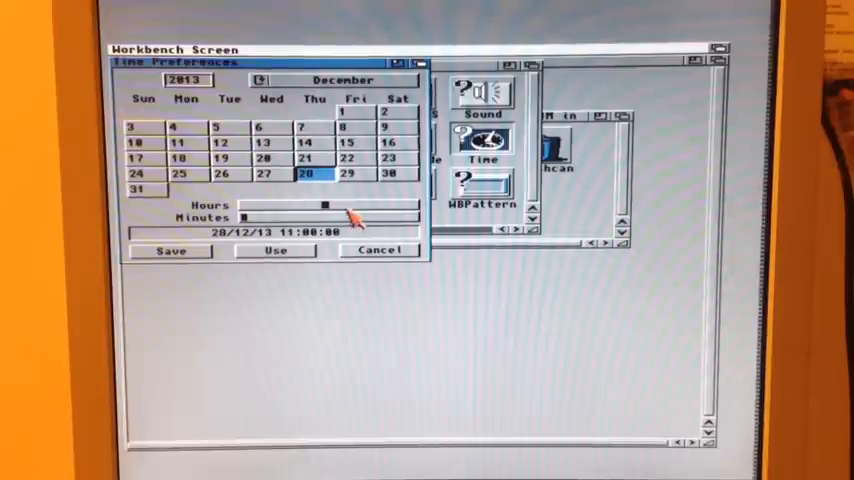
{"action": "left_click_drag", "start_coordinate": [325, 205], "coordinate": [335, 205]}
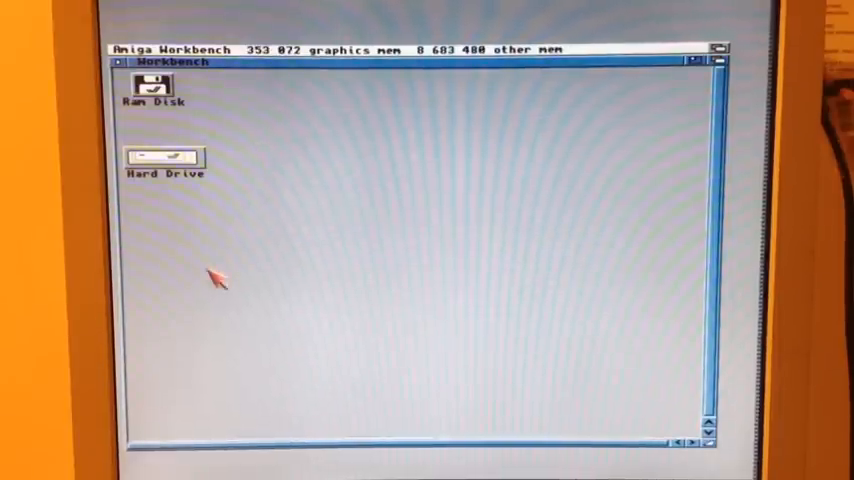
{"action": "double_click", "coordinate": [163, 158]}
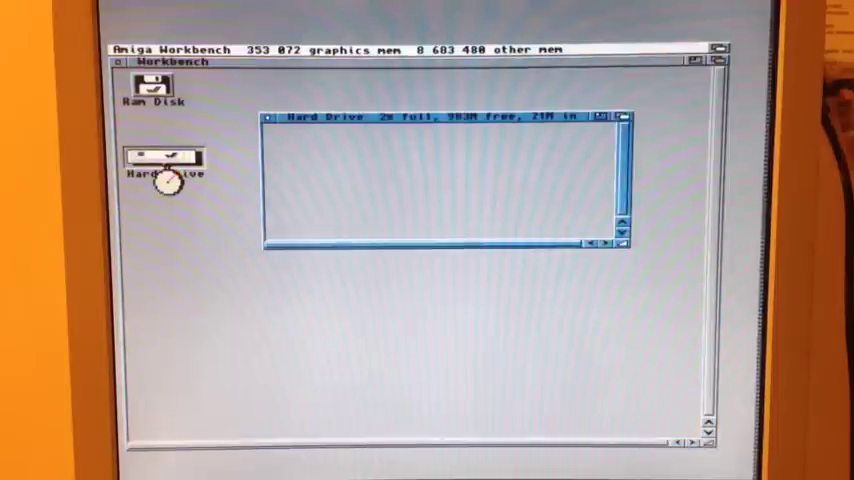
{"action": "double_click", "coordinate": [160, 160]}
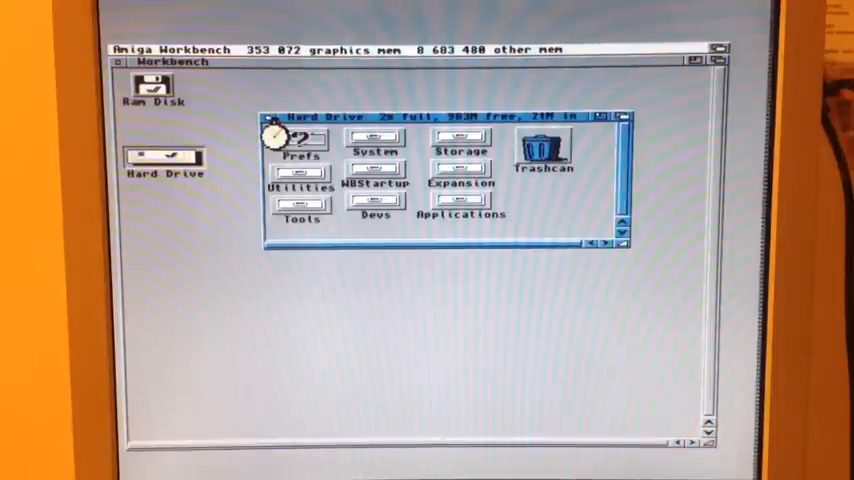